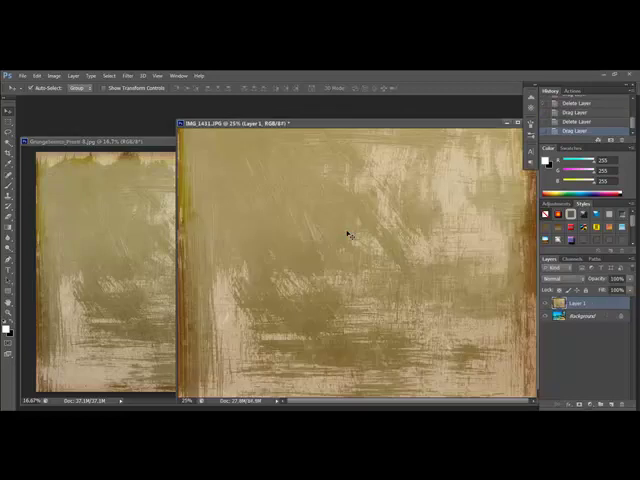
mouse_move(450, 218)
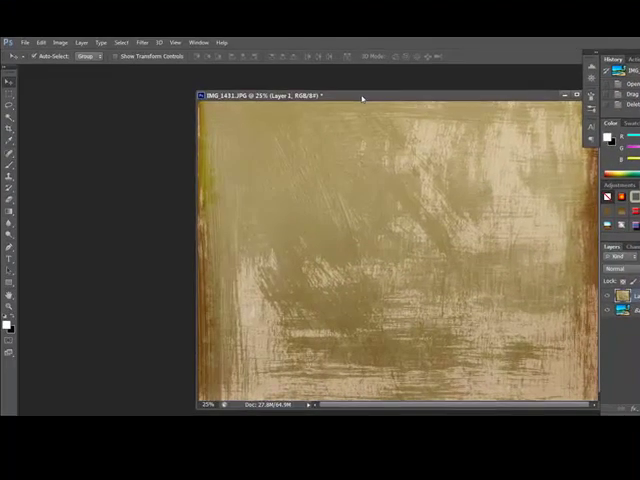
Step: Drag the remaining beach photo document window into position in the workspace
drag(360, 96, 252, 80)
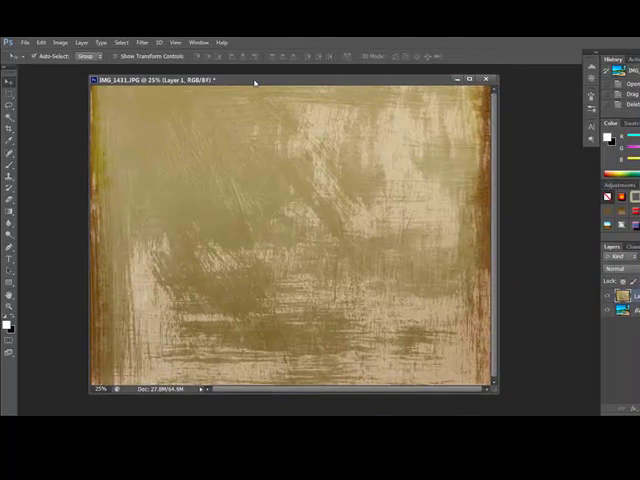
Step: Start Image > Apply Image on the beach photo with the paper texture as source
click(60, 42)
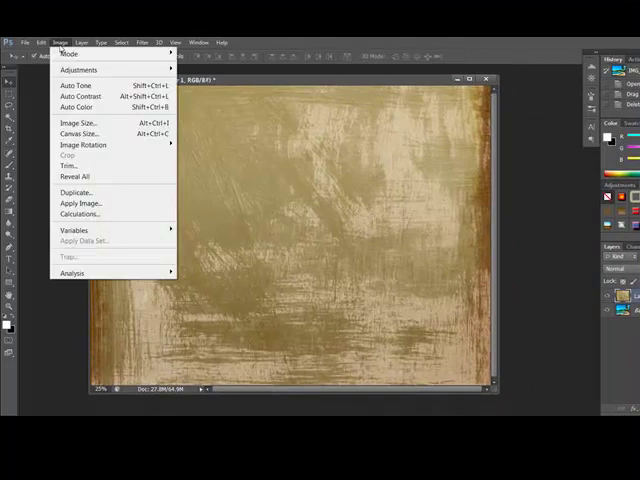
click(80, 204)
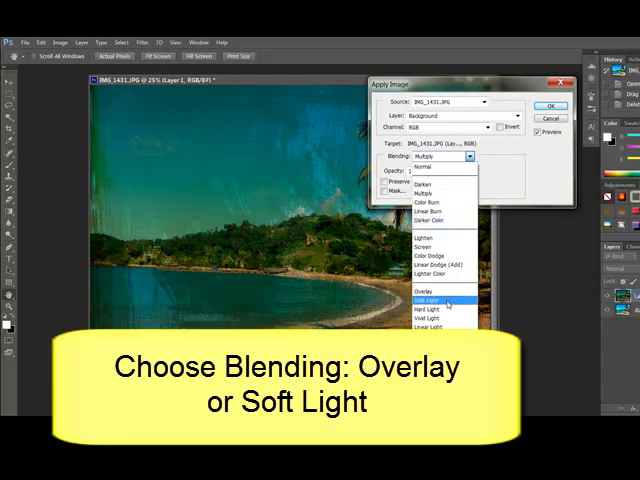
Step: Set the Apply Image blending mode to Soft Light for a faded textured look
click(432, 300)
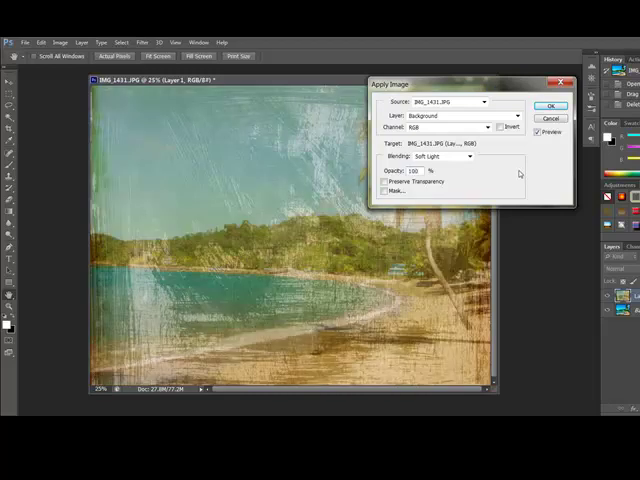
click(486, 128)
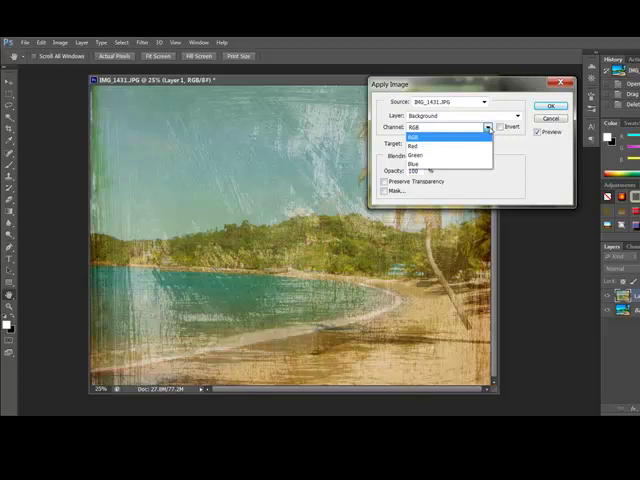
mouse_move(430, 146)
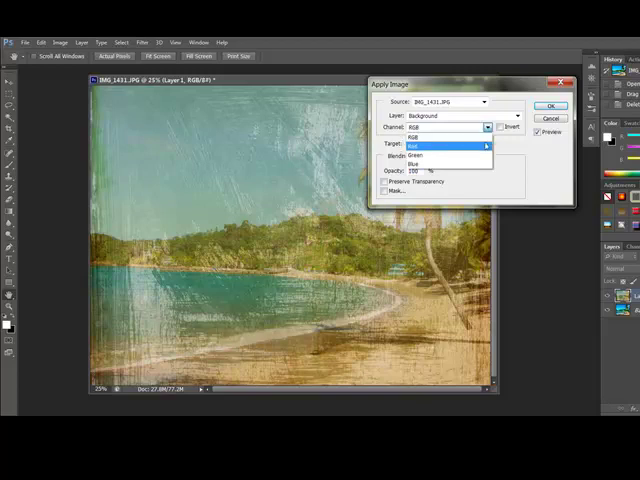
click(412, 118)
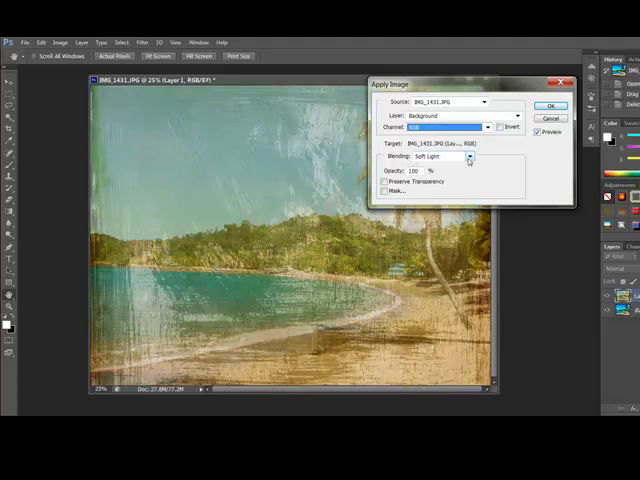
Step: Cycle the Apply Image blending through Overlay and Hard Light for brighter, more vivid results
click(468, 156)
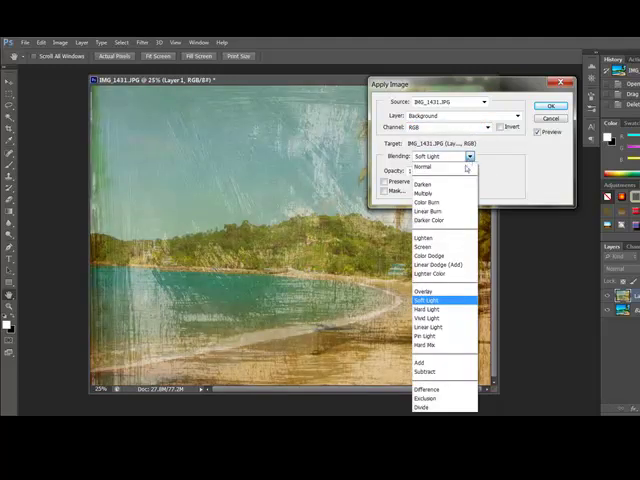
click(428, 192)
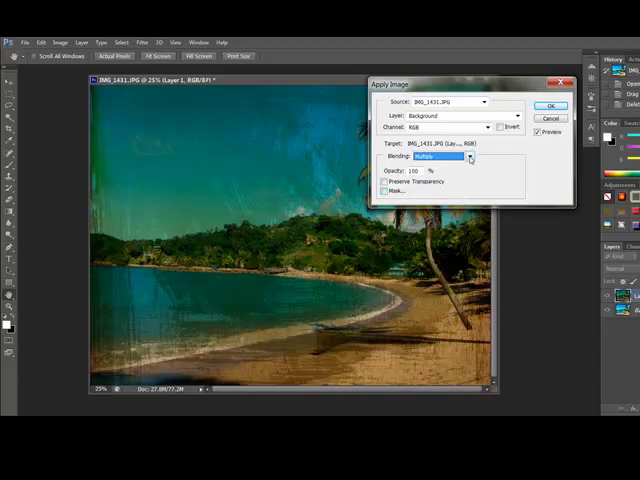
click(424, 156)
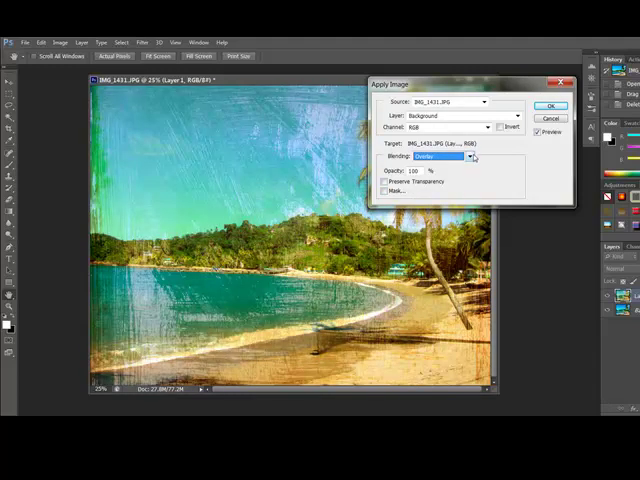
click(448, 164)
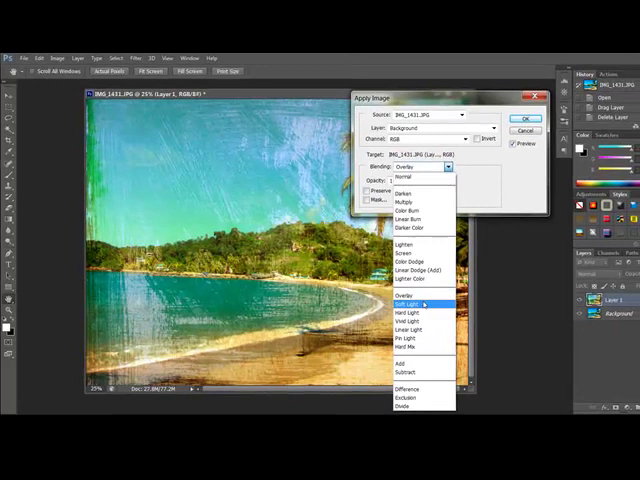